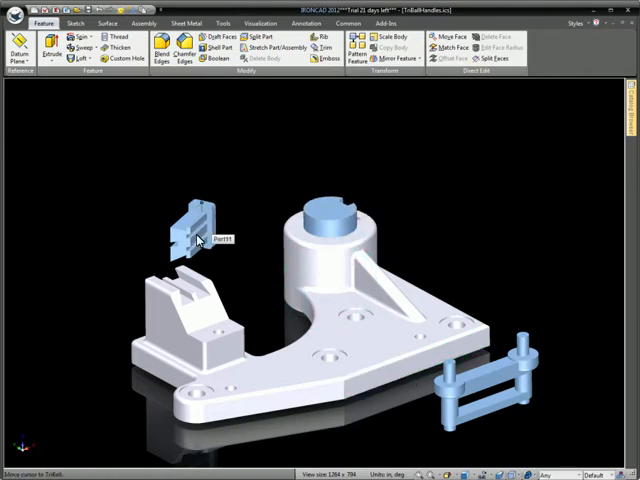
# Step: Select the small blue slotted part to move it onto the left block's top face
pyautogui.click(195, 230)
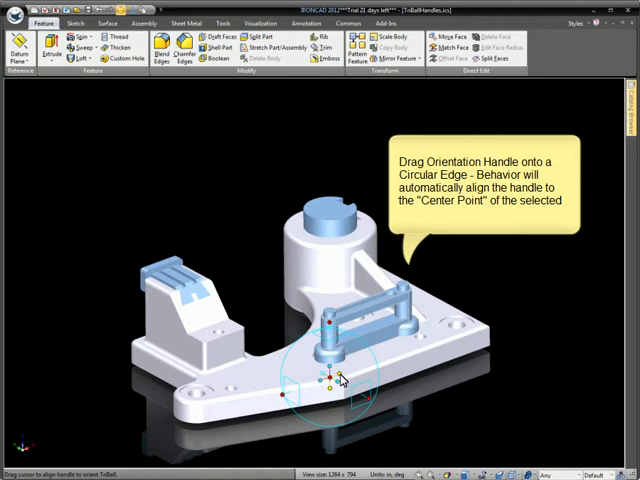
# Step: Align the blue linkage upright to the hole's circular edge, arm toward the rib
pyautogui.moveTo(340, 378); pyautogui.dragTo(427, 349)
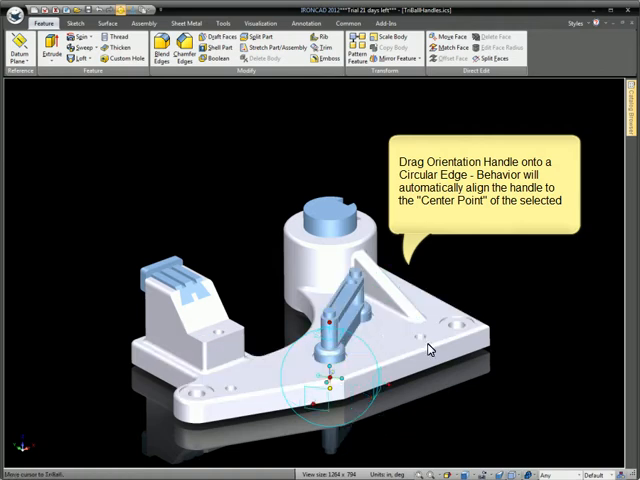